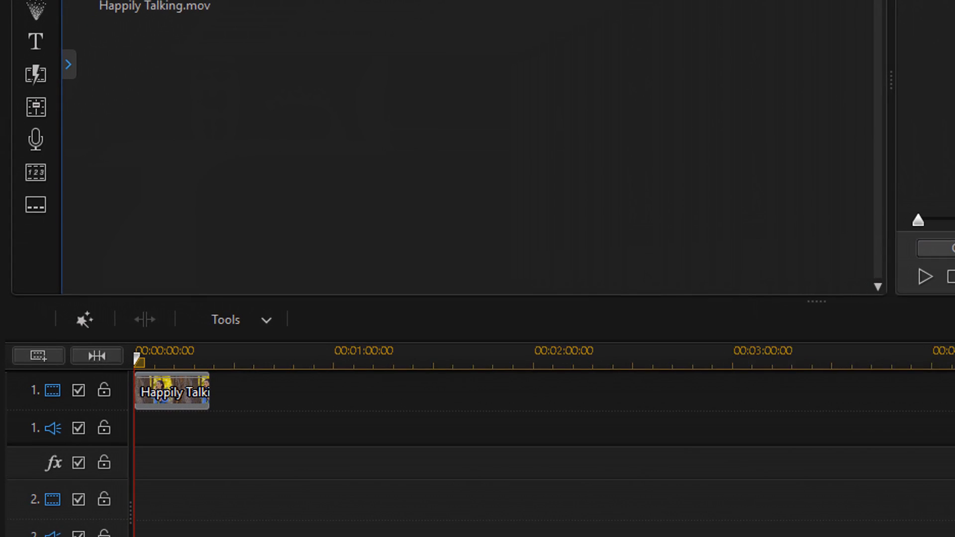
{"action": "mouse_move", "coordinate": [182, 399]}
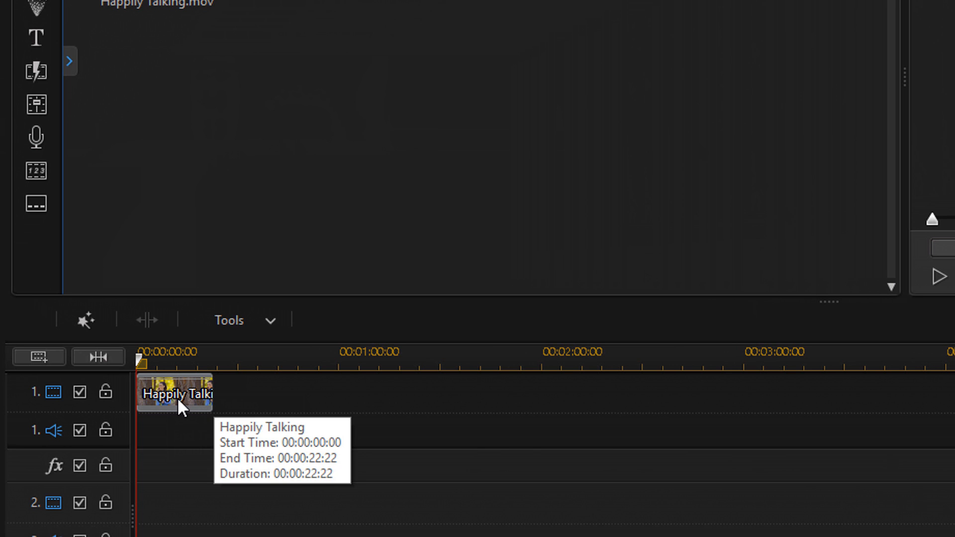
Open Fix / Enhance for the Happily Talking clip and scroll its lighting options.
{"action": "right_click", "coordinate": [177, 398]}
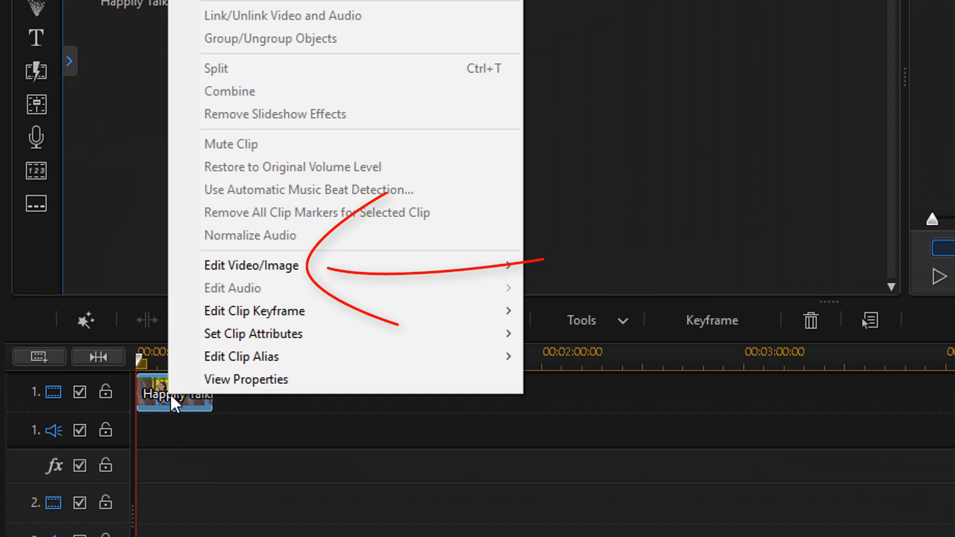
{"action": "mouse_move", "coordinate": [285, 279]}
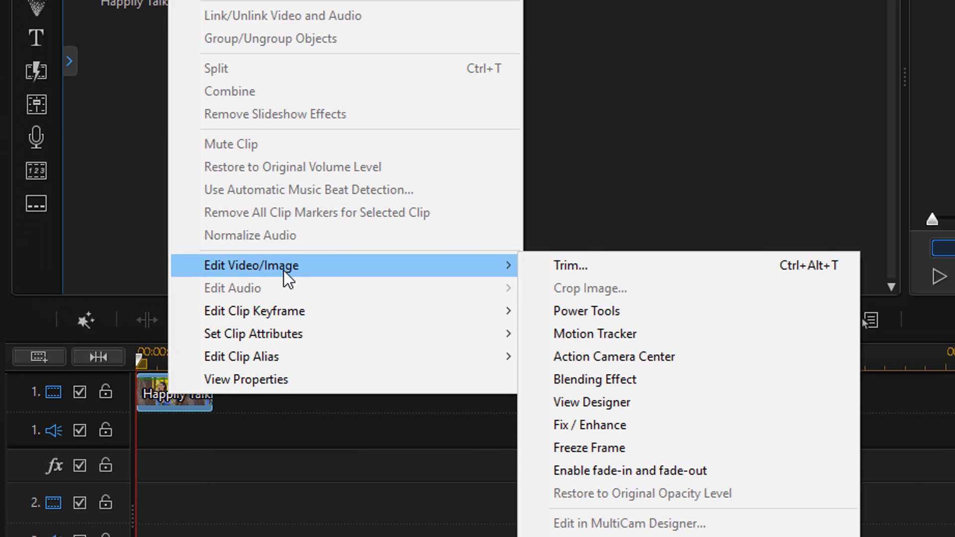
{"action": "mouse_move", "coordinate": [610, 432]}
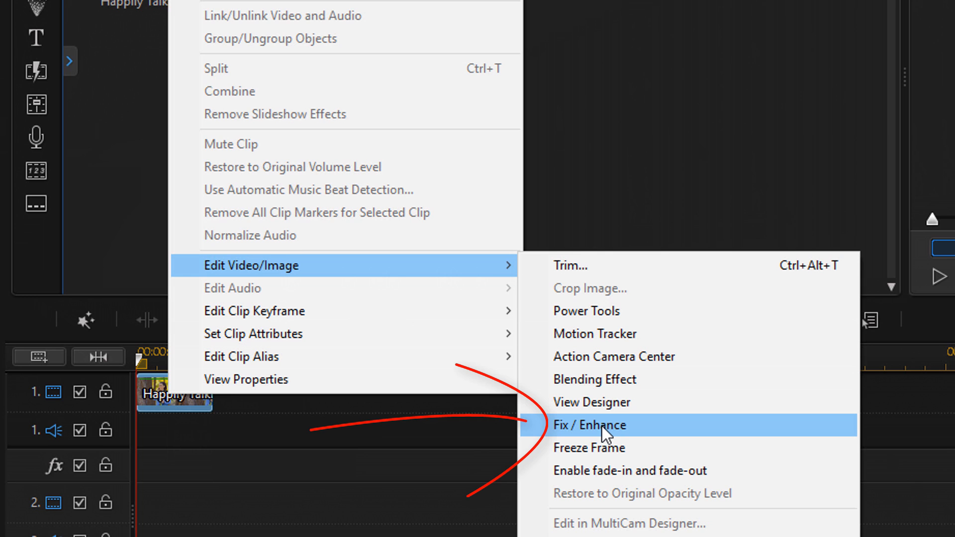
{"action": "left_click", "coordinate": [597, 426]}
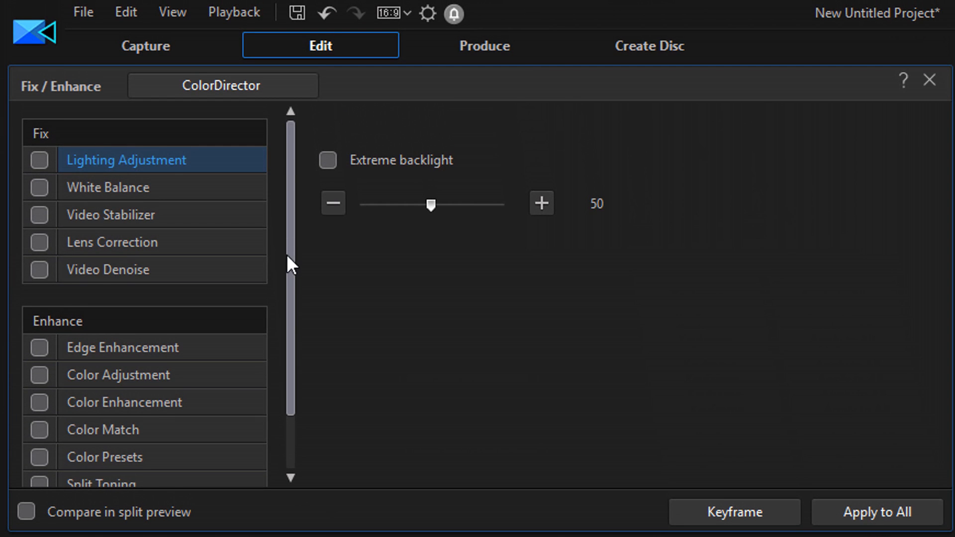
{"action": "scroll", "scroll_direction": "down", "scroll_amount": 3}
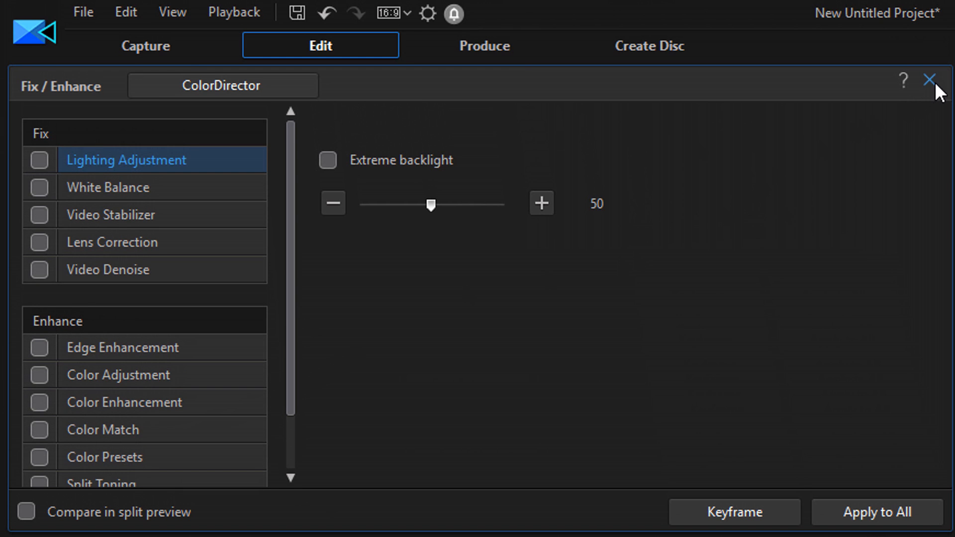
{"action": "mouse_move", "coordinate": [931, 79]}
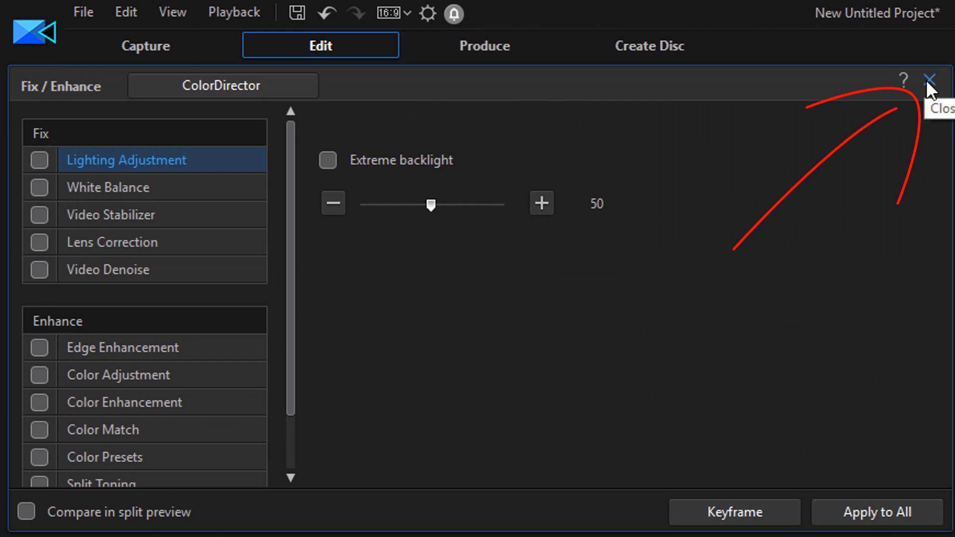
{"action": "left_click", "coordinate": [930, 80]}
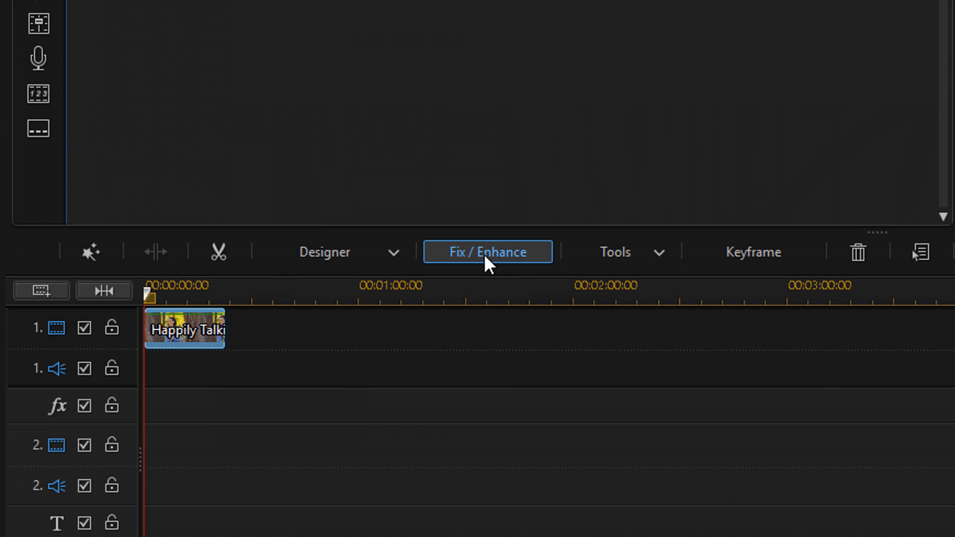
{"action": "mouse_move", "coordinate": [488, 265]}
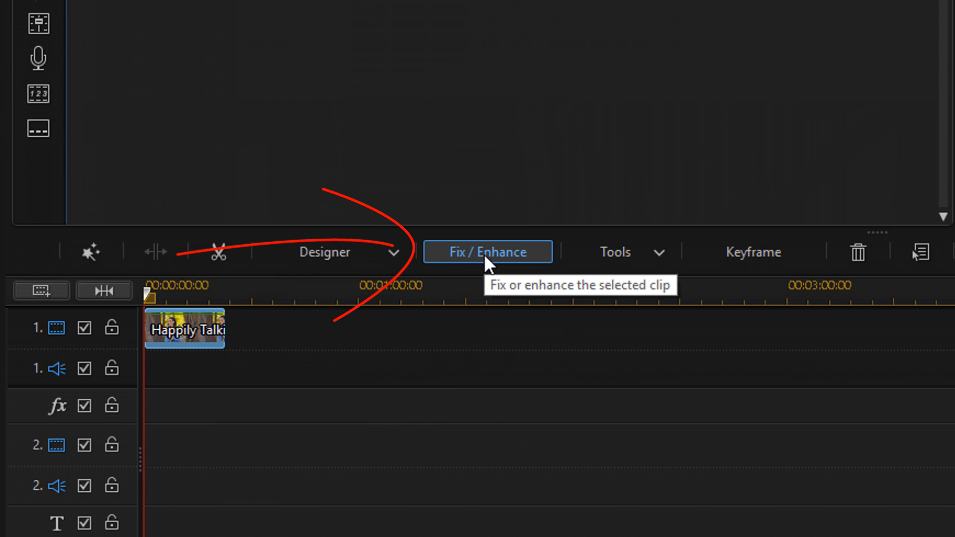
{"action": "left_click", "coordinate": [487, 252]}
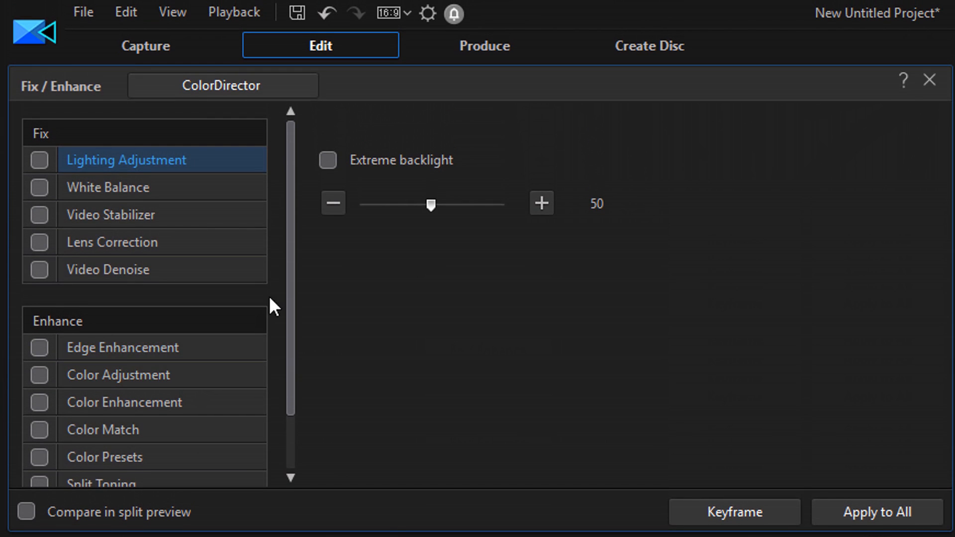
{"action": "scroll", "scroll_direction": "down", "scroll_amount": 3}
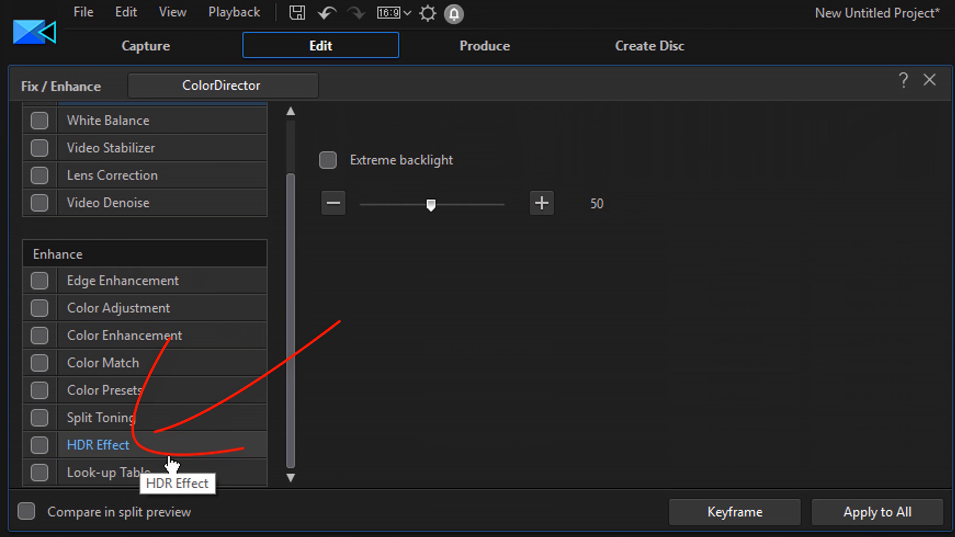
{"action": "left_click", "coordinate": [39, 445]}
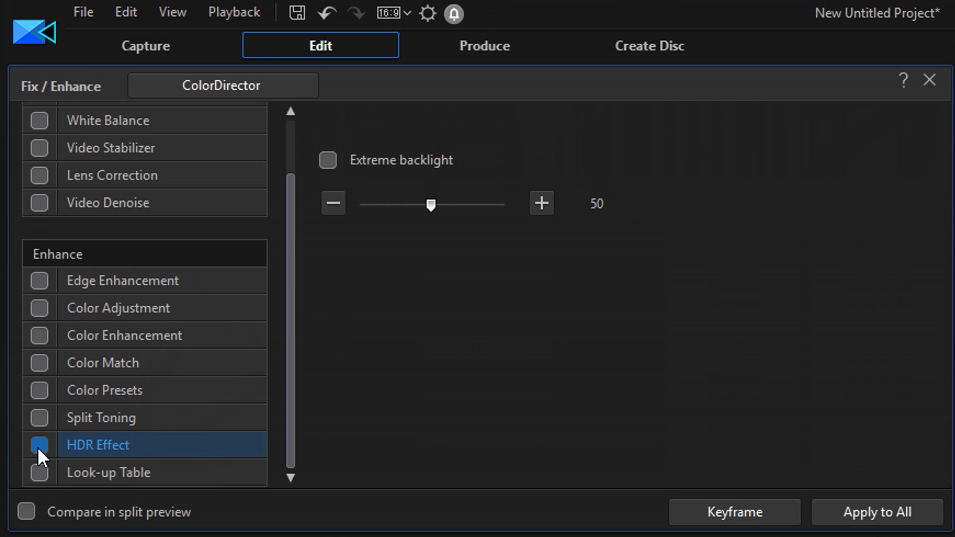
Enable HDR Effect and scroll to its Glow and Edge settings.
{"action": "left_click", "coordinate": [38, 445]}
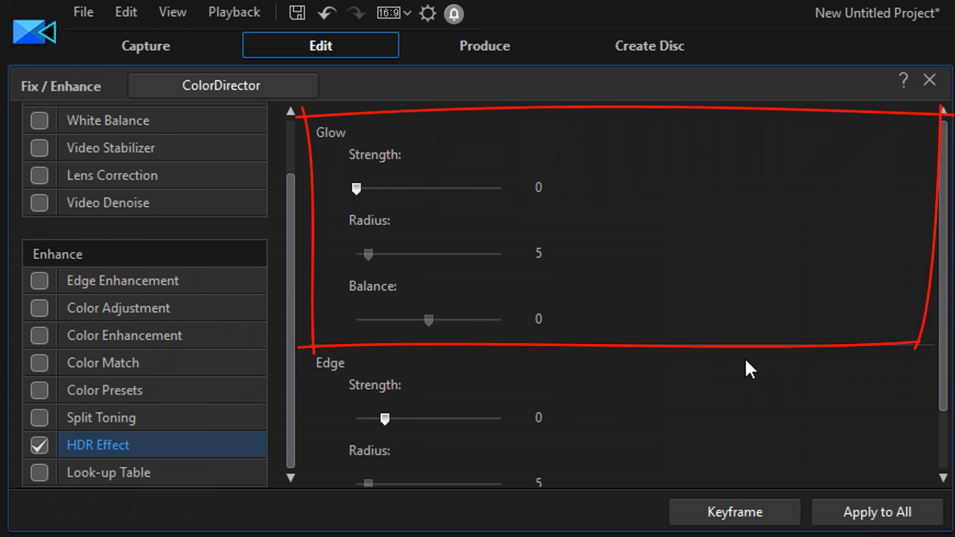
{"action": "scroll", "scroll_direction": "down", "scroll_amount": 3}
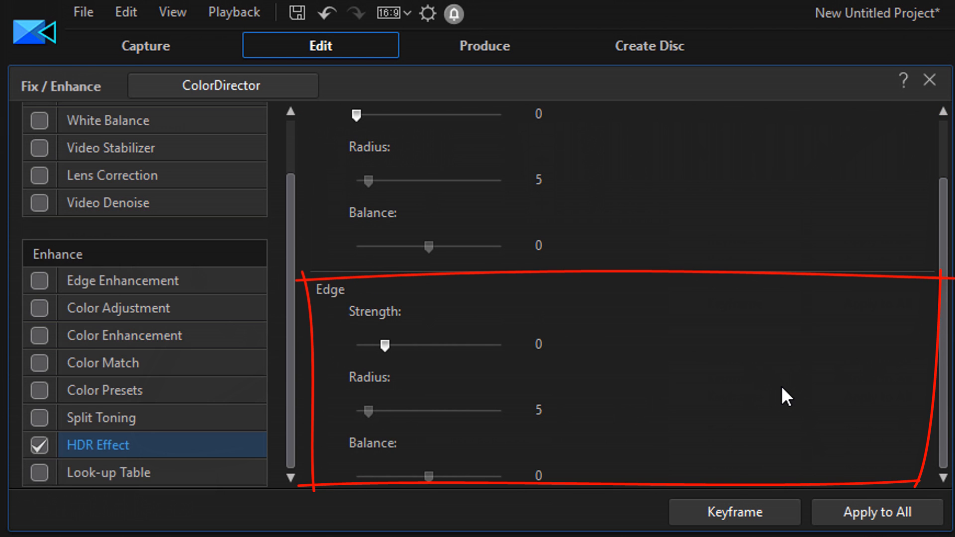
{"action": "mouse_move", "coordinate": [946, 354]}
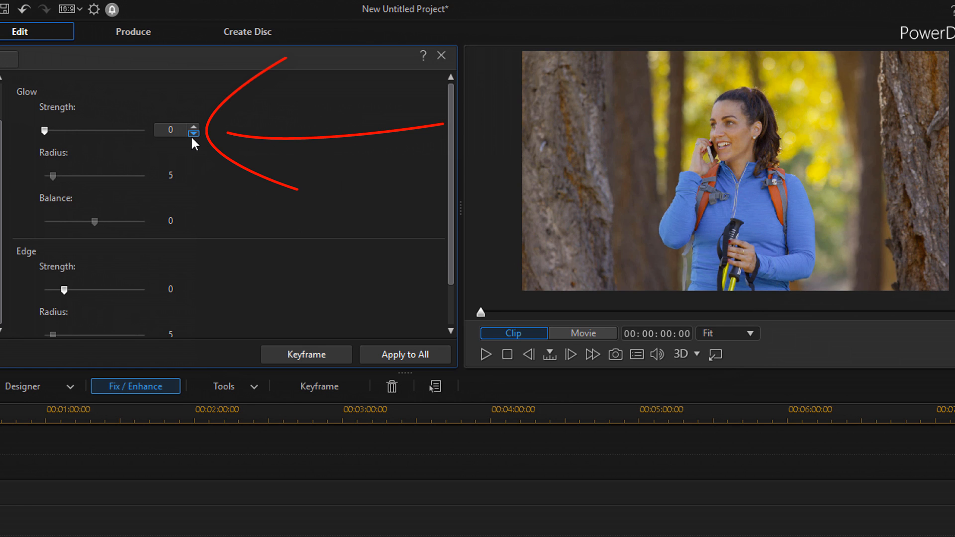
Set HDR Glow strength to 46, radius to 24 and balance to 29.
{"action": "left_click", "coordinate": [173, 130]}
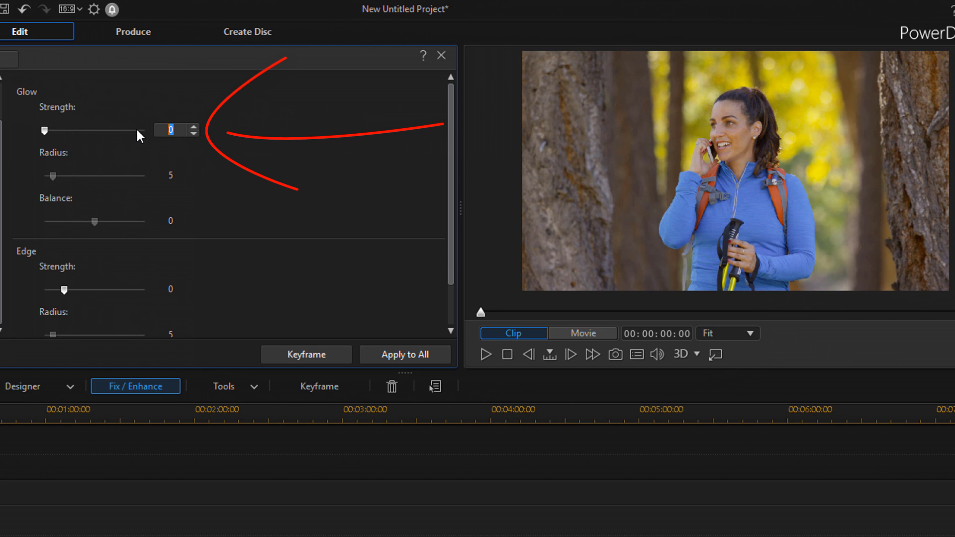
{"action": "type", "text": "46"}
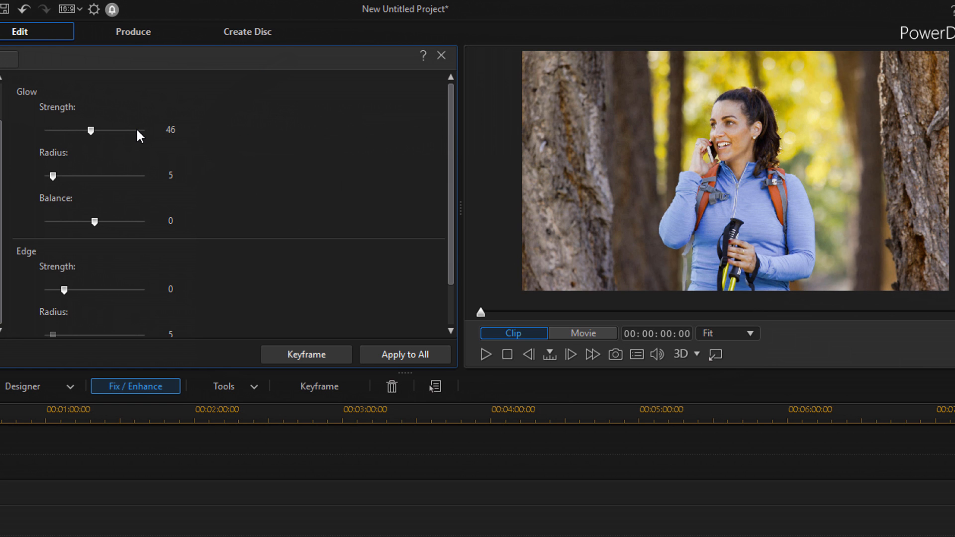
{"action": "mouse_move", "coordinate": [205, 200]}
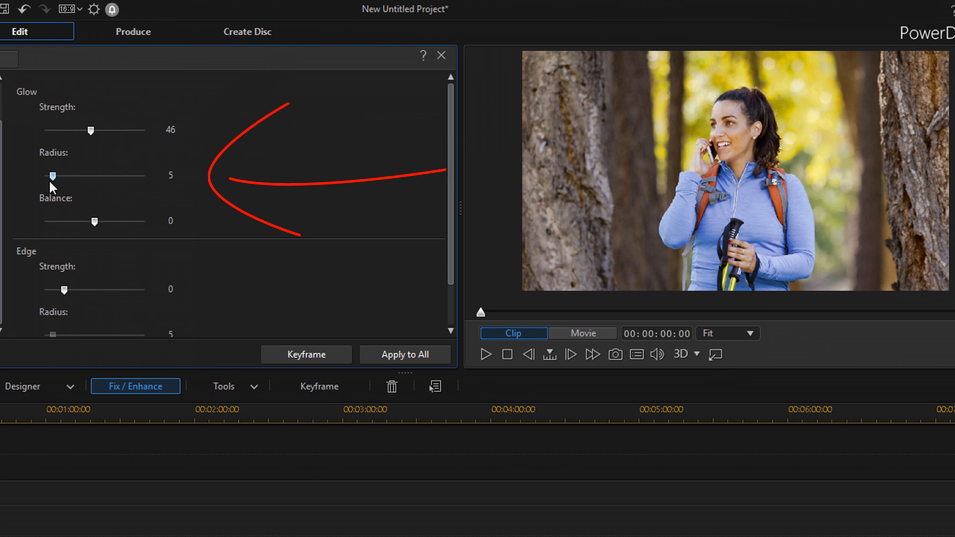
{"action": "left_click", "coordinate": [172, 174]}
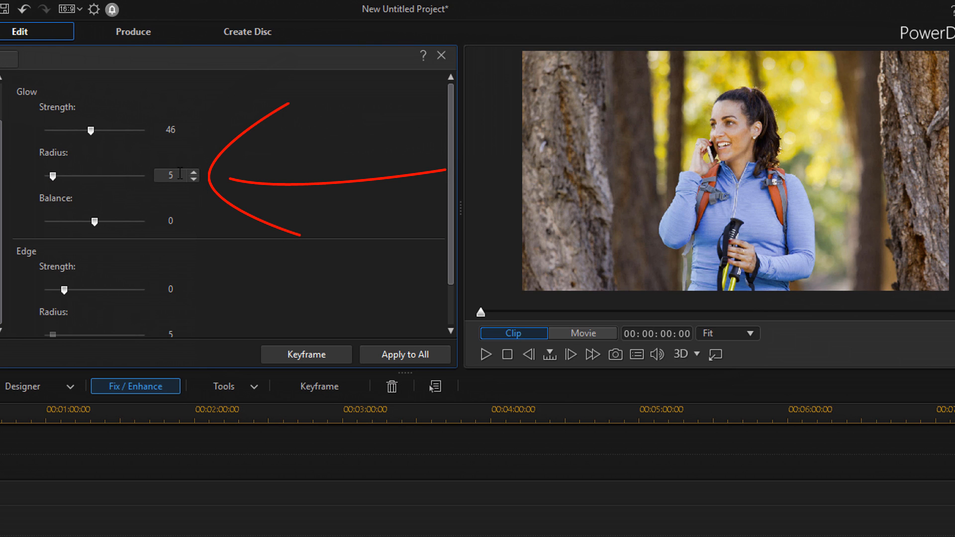
{"action": "left_click", "coordinate": [171, 175]}
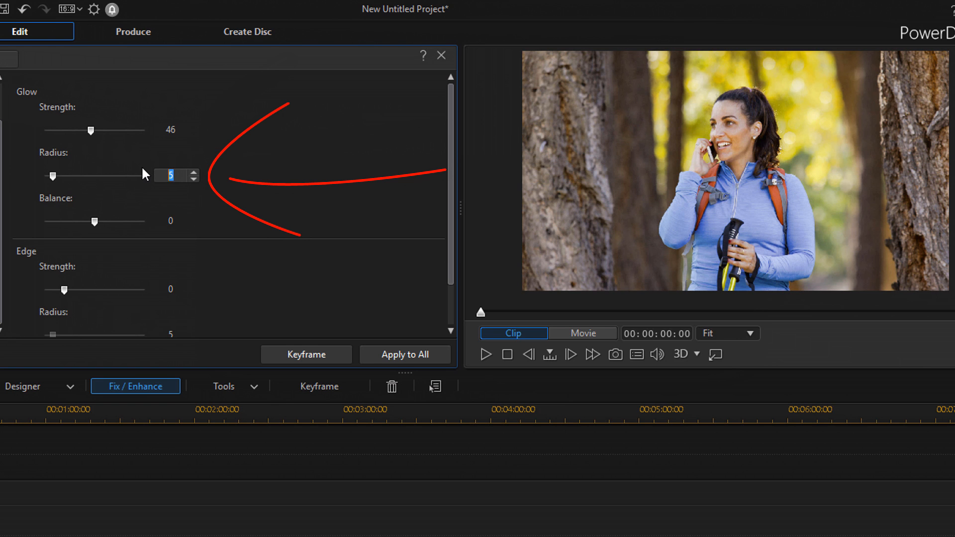
{"action": "left_click_drag", "start_coordinate": [52, 176], "coordinate": [92, 176]}
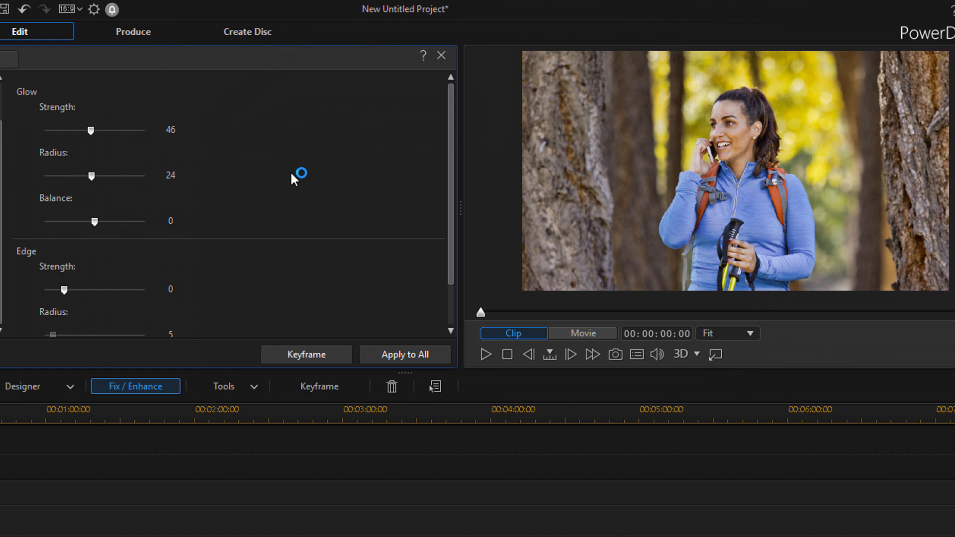
{"action": "left_click", "coordinate": [171, 221]}
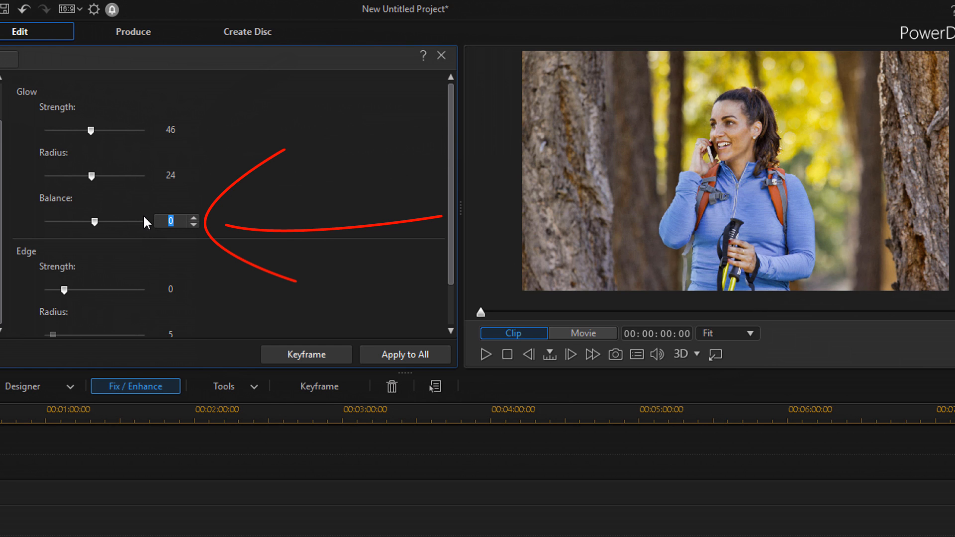
{"action": "left_click_drag", "start_coordinate": [93, 221], "coordinate": [100, 222]}
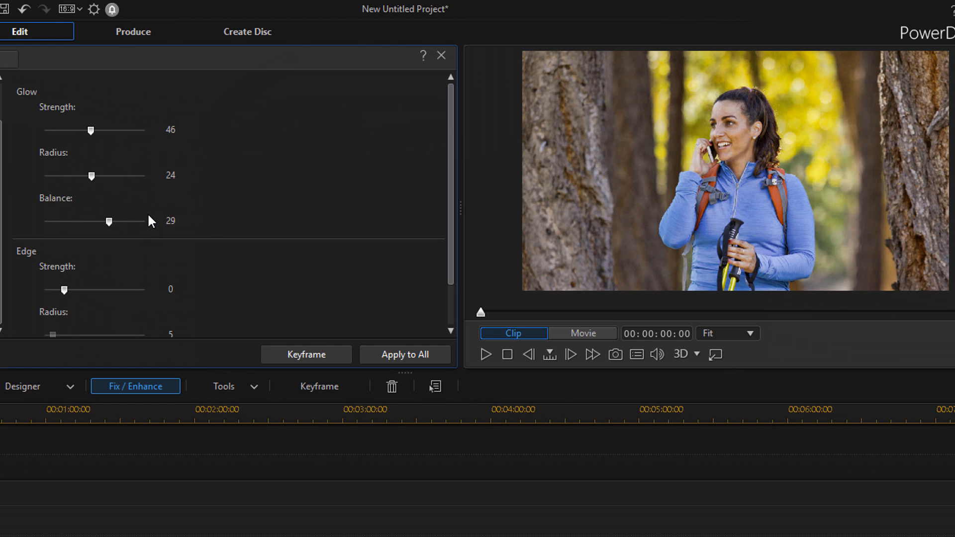
{"action": "mouse_move", "coordinate": [142, 218]}
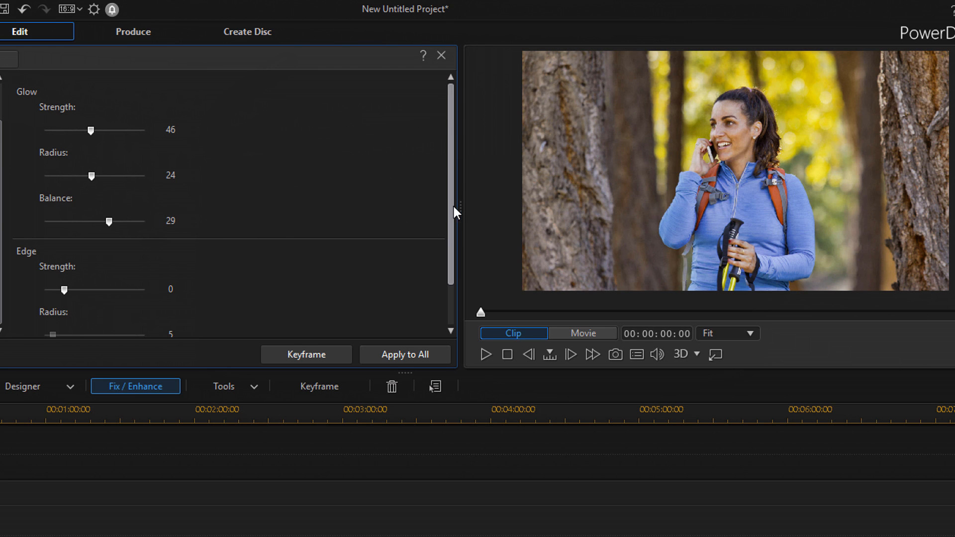
Set HDR Edge strength to 20 and radius to 11, and adjust Edge balance.
{"action": "scroll", "scroll_direction": "down", "scroll_amount": 3}
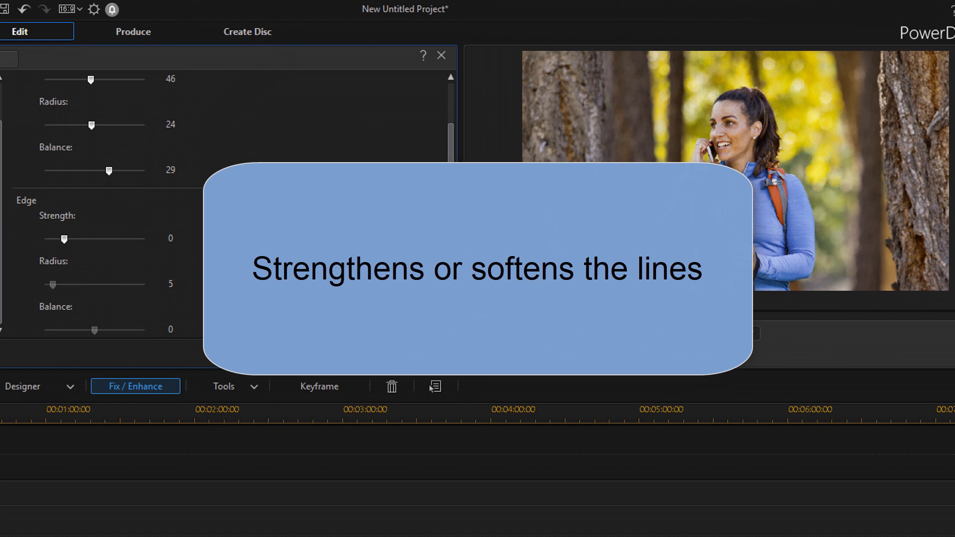
{"action": "mouse_move", "coordinate": [337, 259]}
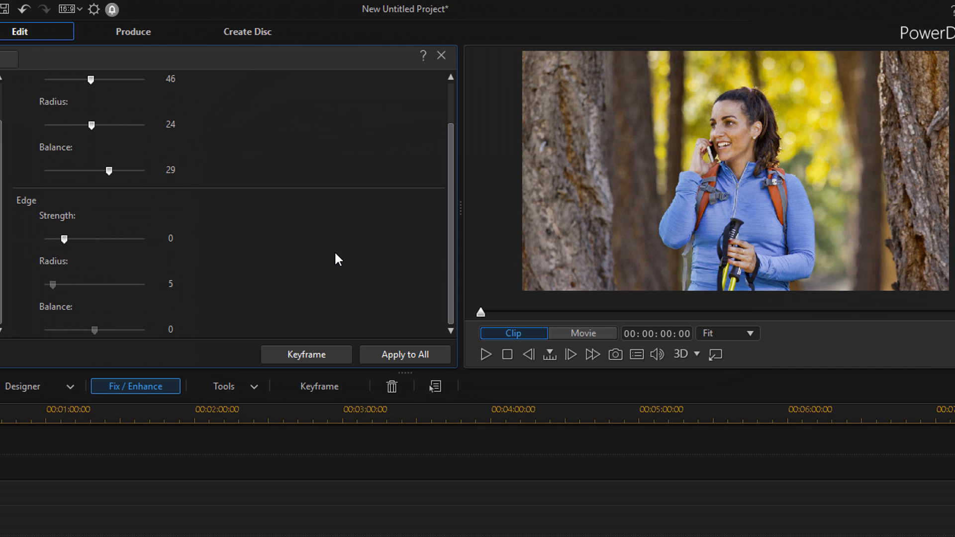
{"action": "left_click", "coordinate": [171, 239]}
{"action": "type", "text": "20"}
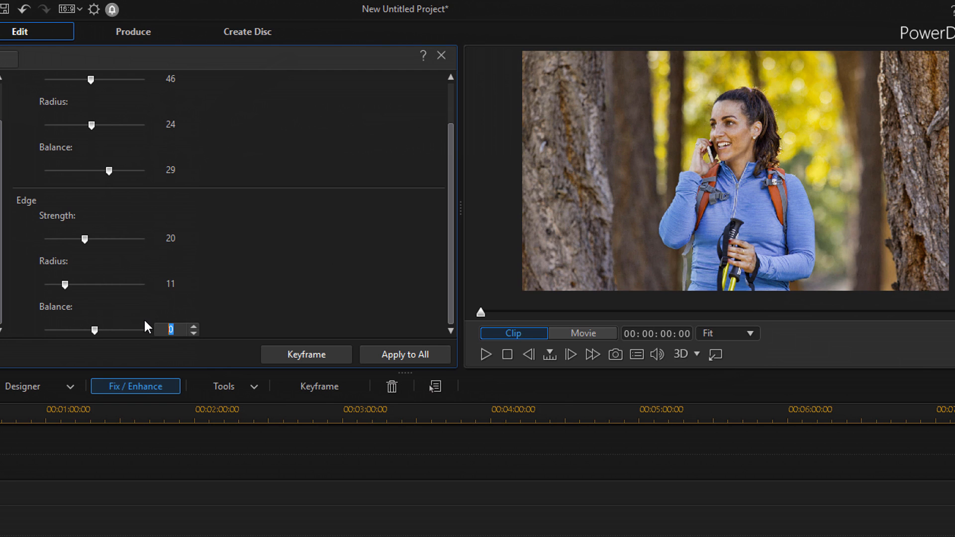
{"action": "left_click_drag", "start_coordinate": [92, 329], "coordinate": [108, 329]}
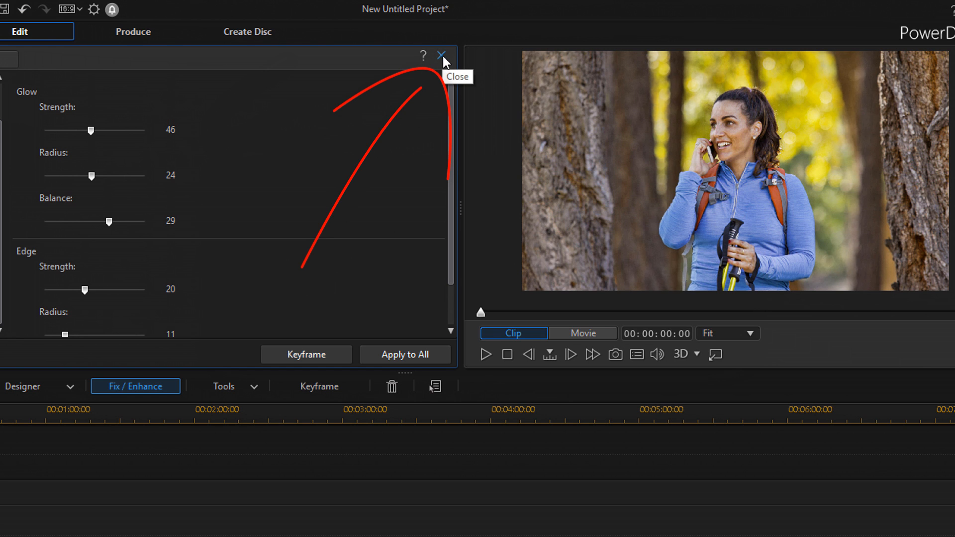
{"action": "left_click", "coordinate": [441, 55]}
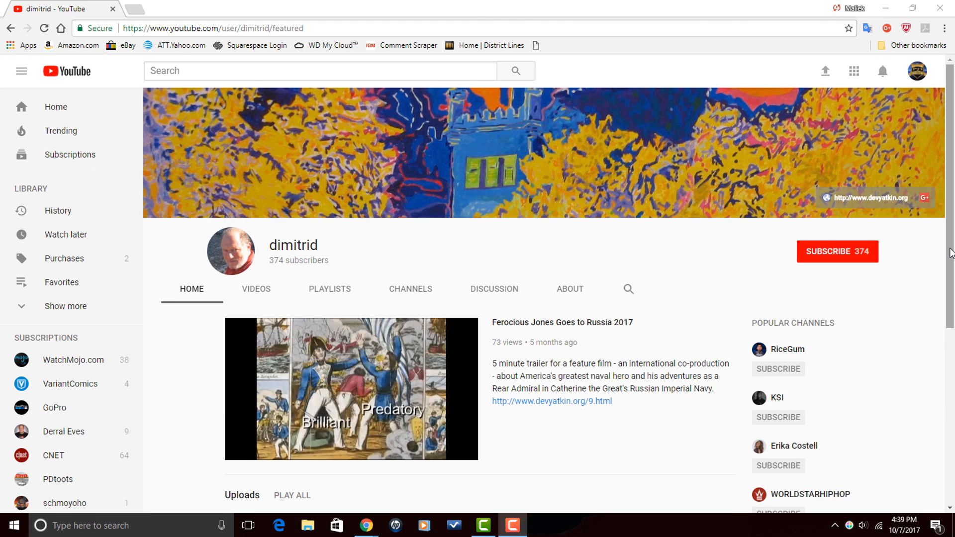
Browse the dimitrid channel's uploads grid on its Videos tab.
{"action": "scroll", "scroll_direction": "down", "scroll_amount": 3}
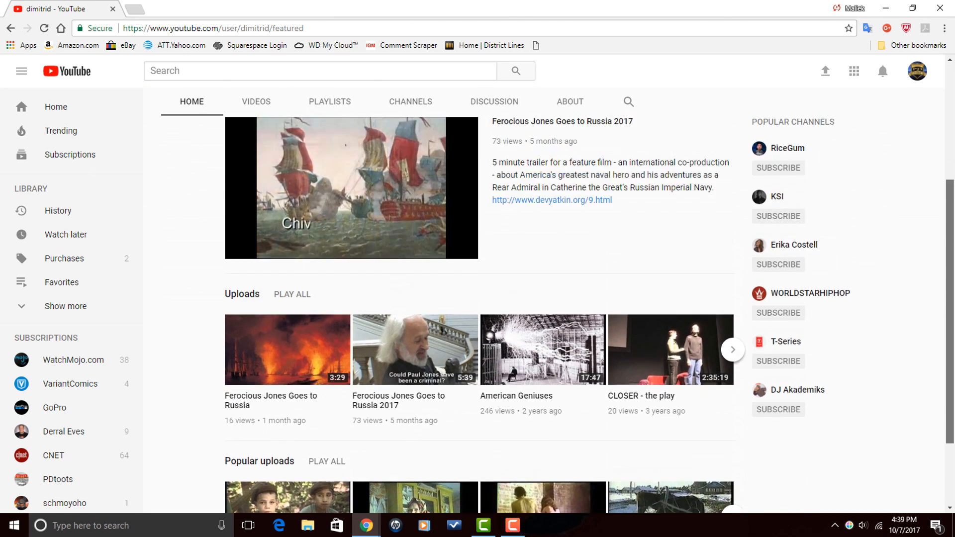
{"action": "left_click", "coordinate": [255, 101]}
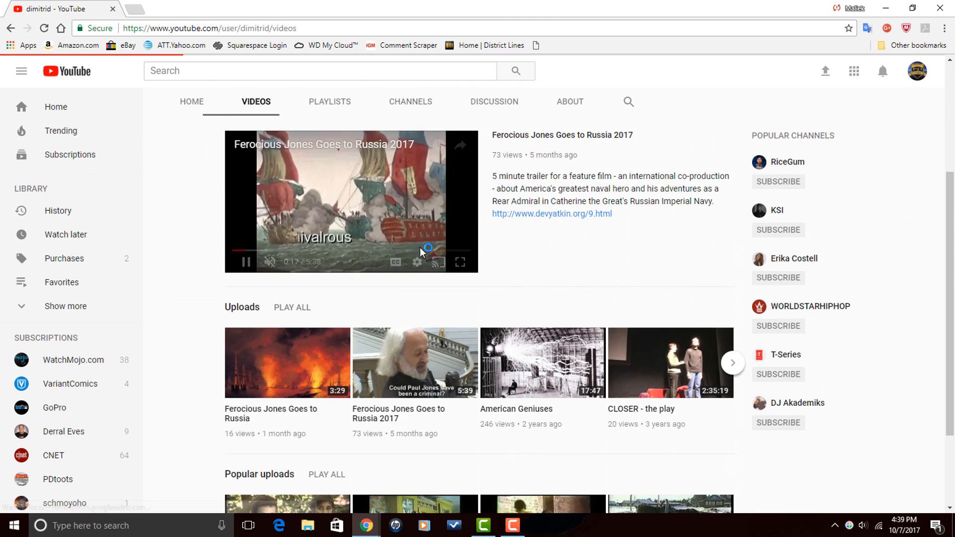
{"action": "scroll", "scroll_direction": "down", "scroll_amount": 3}
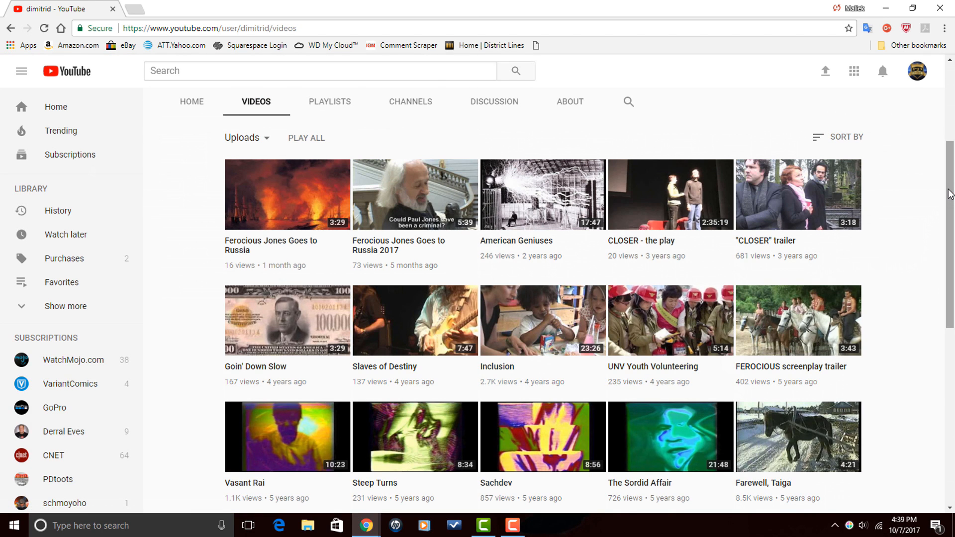